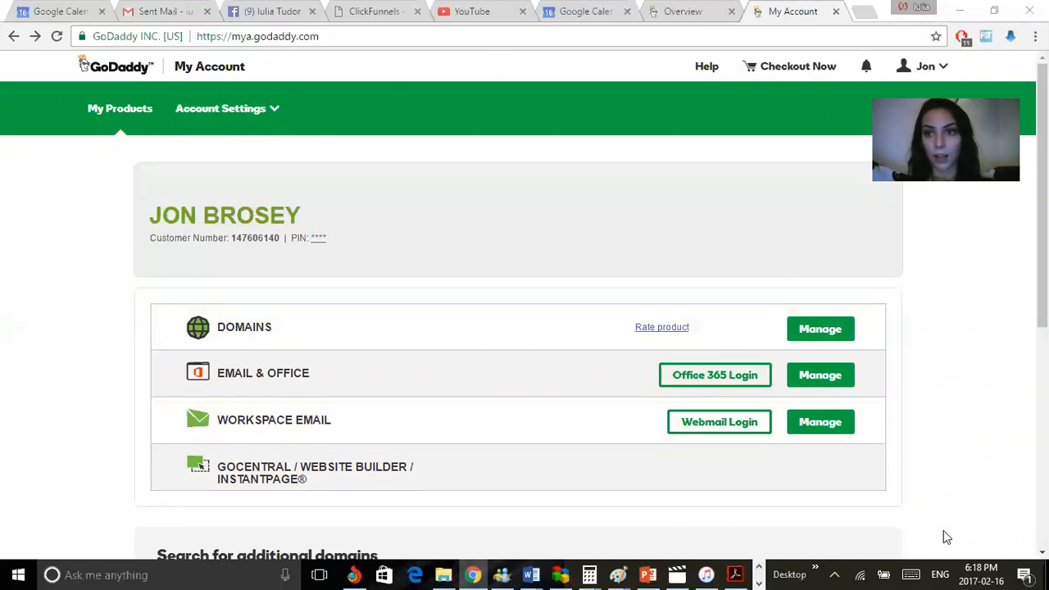
pyautogui.moveTo(603, 557)
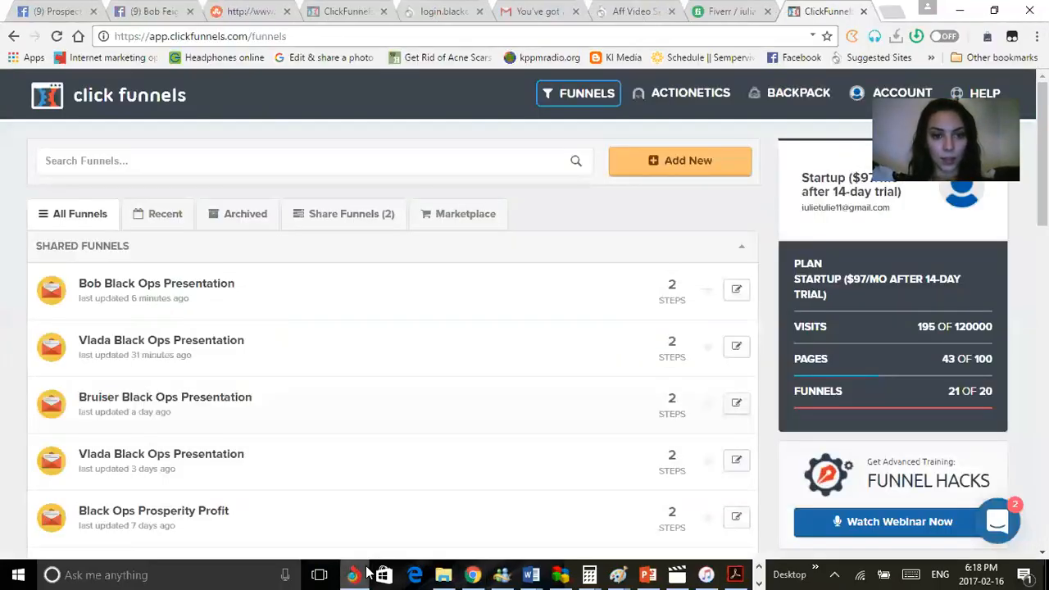
pyautogui.moveTo(352, 392)
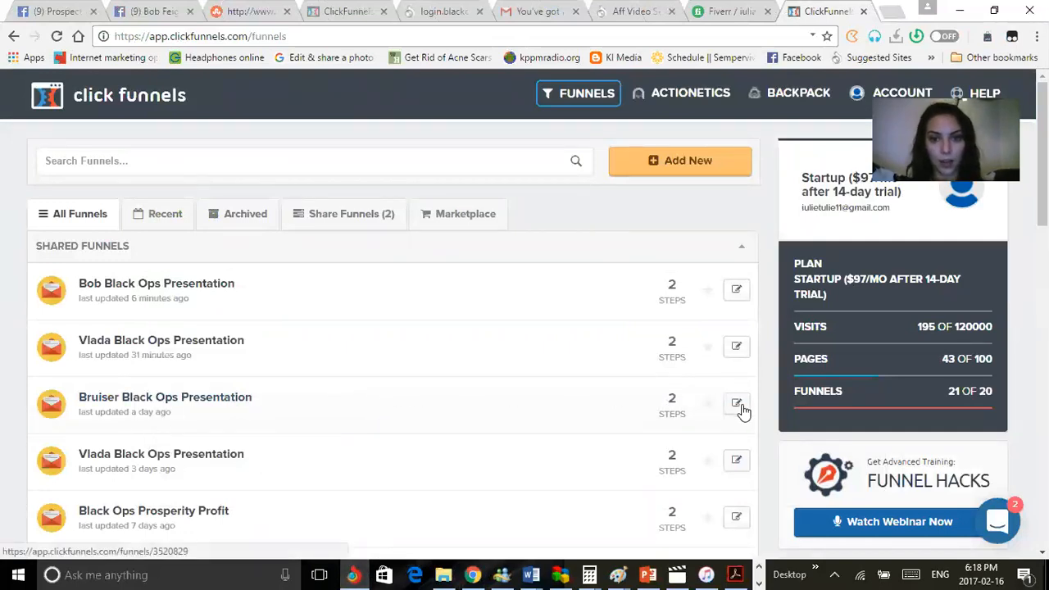
# Open the Bruiser Black Ops Presentation funnel to its steps overview in ClickFunnels.
pyautogui.click(736, 403)
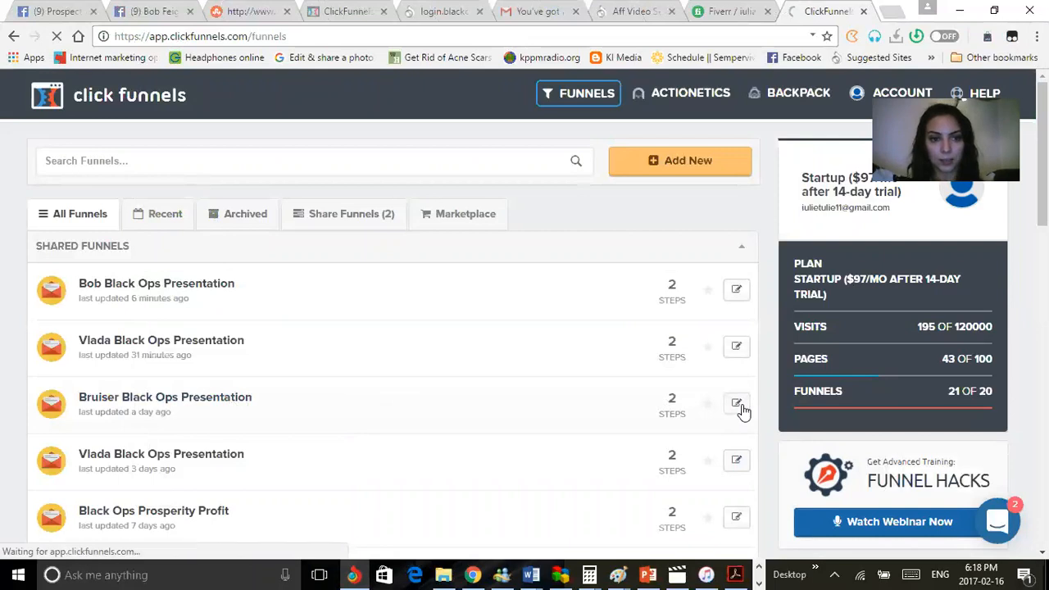
pyautogui.click(736, 403)
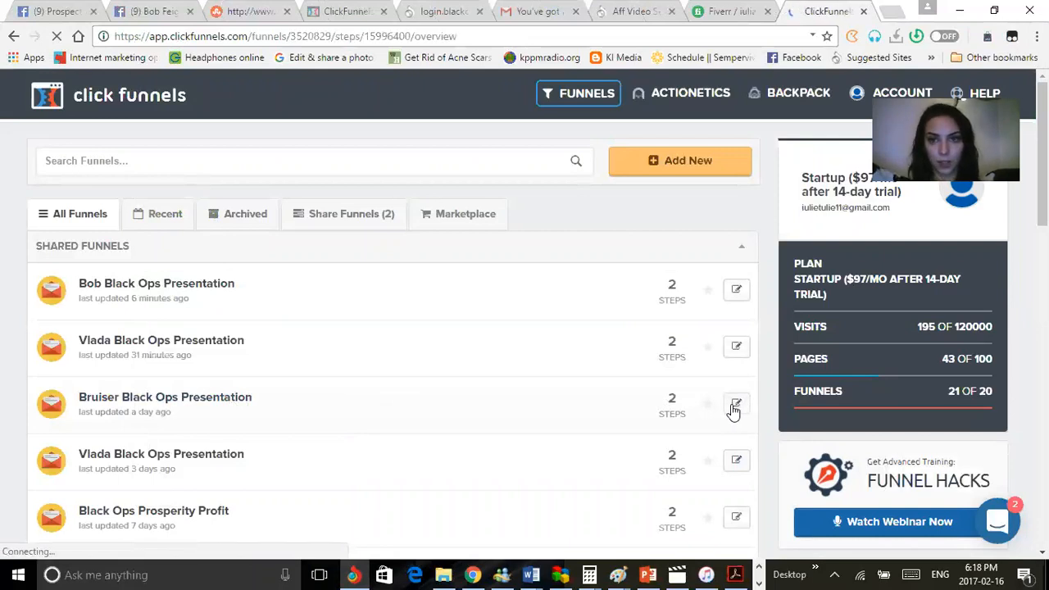
pyautogui.click(736, 404)
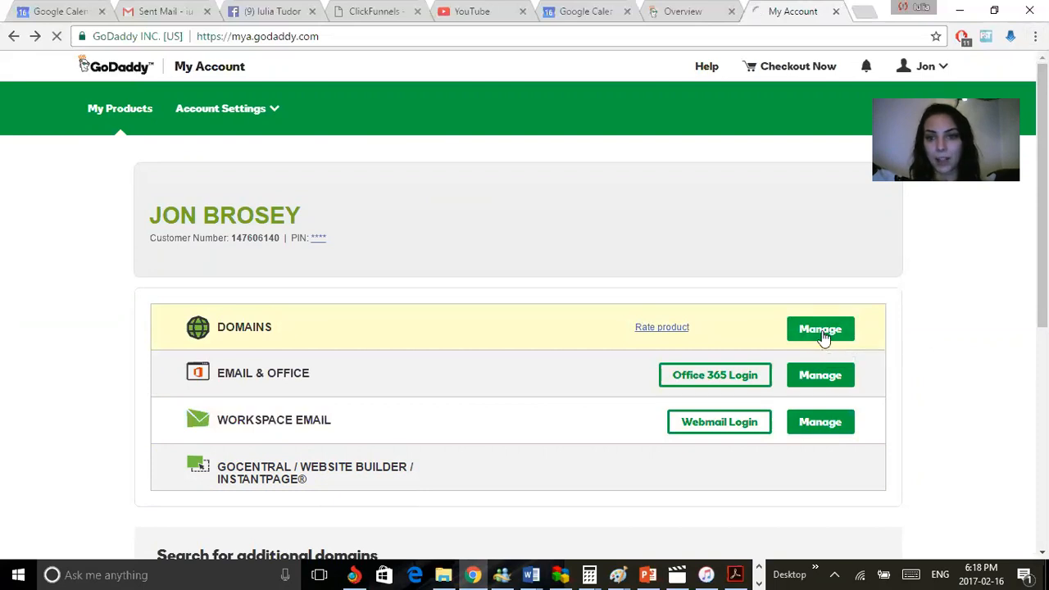
# Manage the owned domains and start Add Website for bruiserbrosey.com.
pyautogui.click(820, 328)
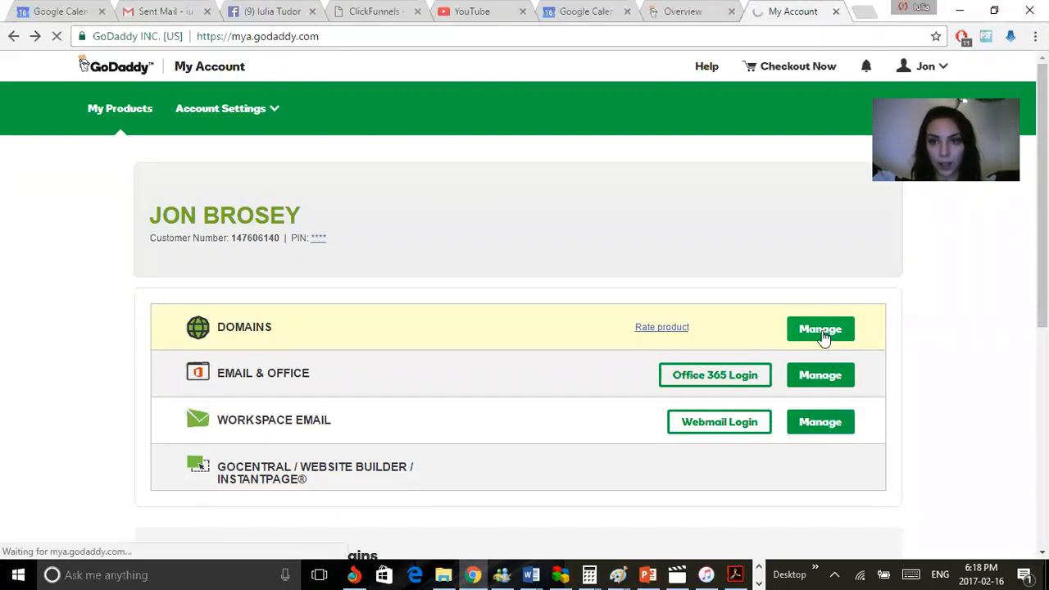
pyautogui.click(820, 328)
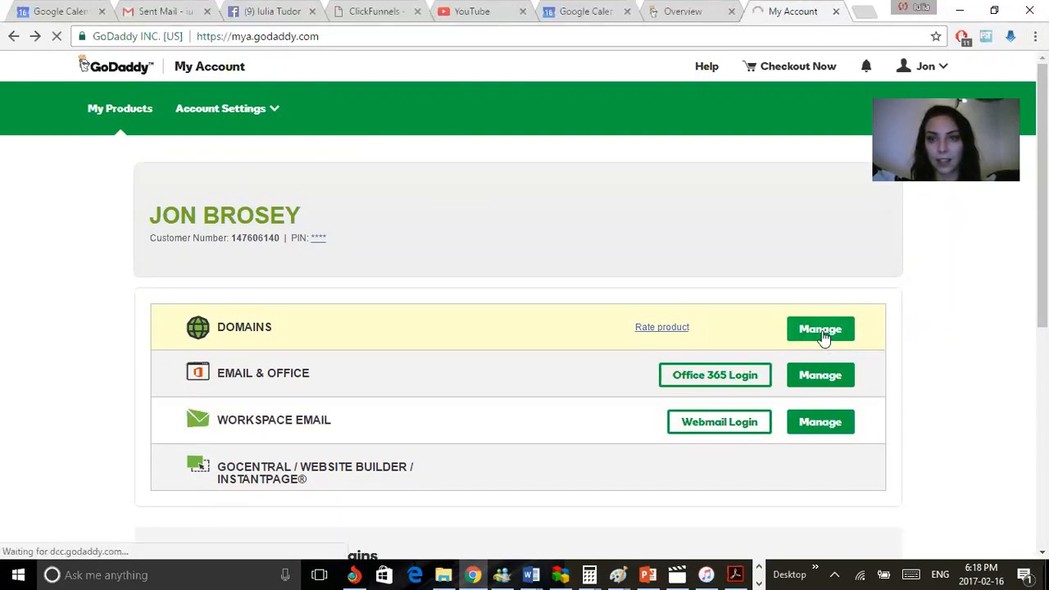
pyautogui.click(819, 328)
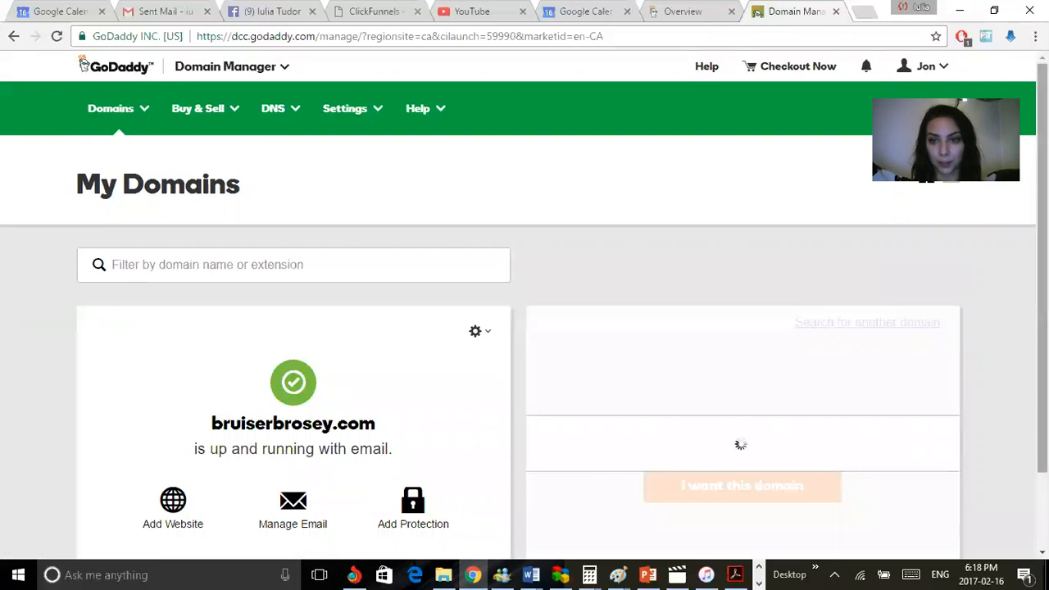
pyautogui.scroll(-3)
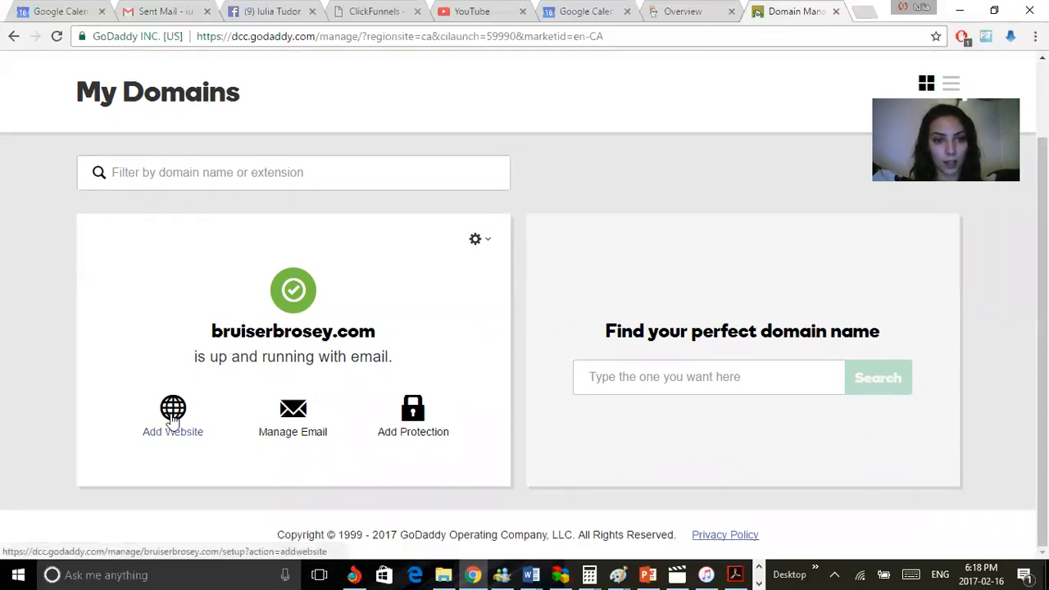
pyautogui.click(173, 418)
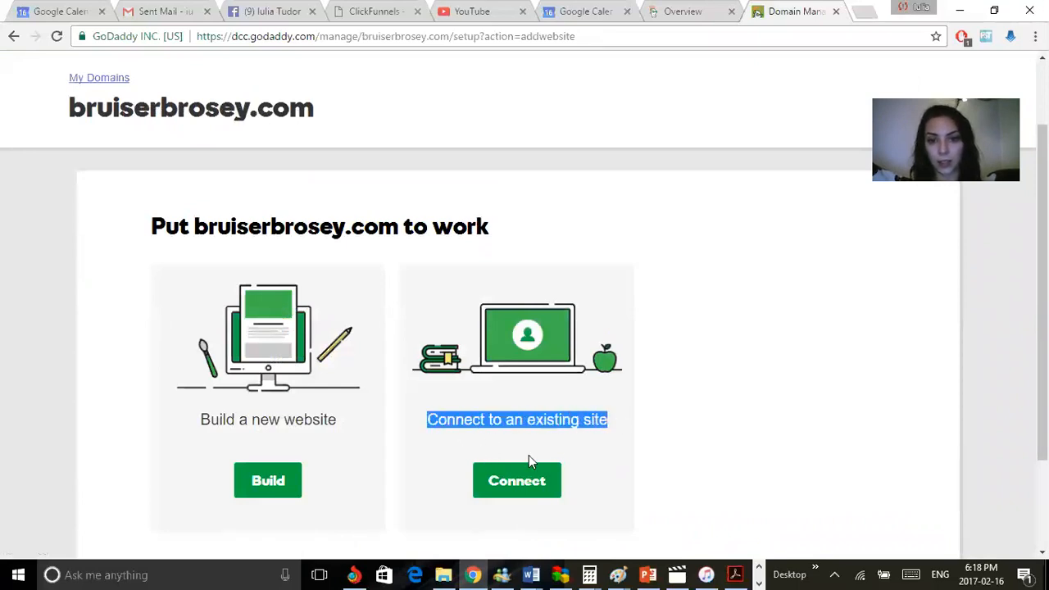
# Forward bruiserbrosey.com to ilietulie11.clickfunnels.com/underground-commission-bruiser and finish the setup.
pyautogui.click(516, 481)
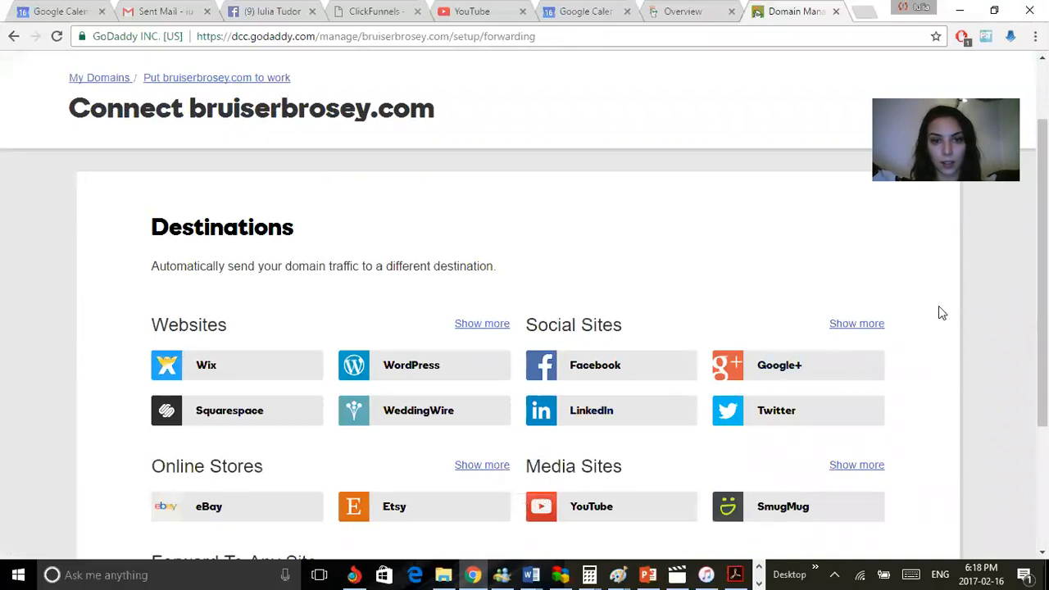
pyautogui.scroll(-3)
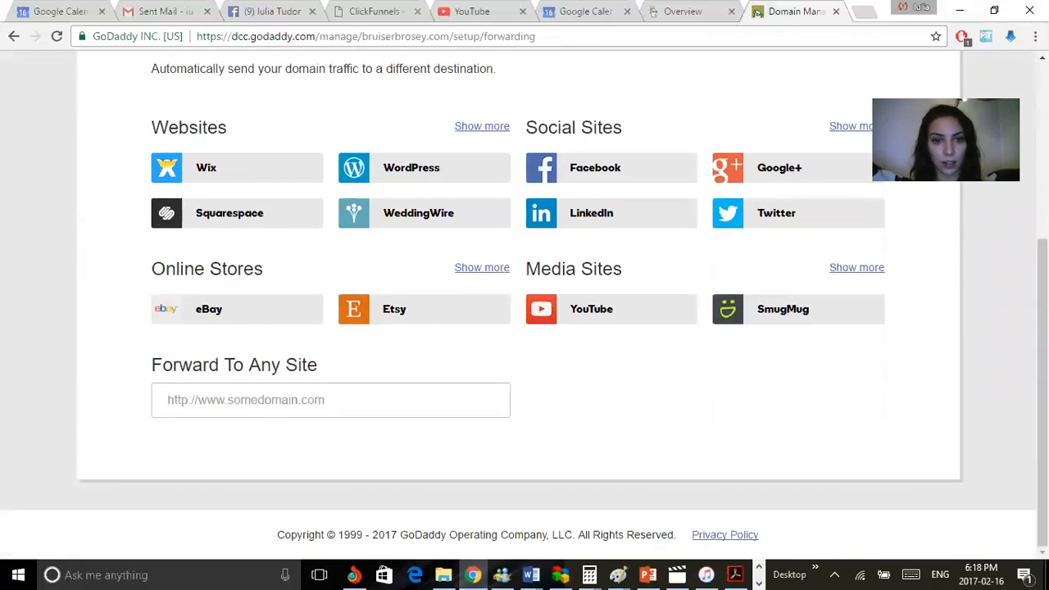
pyautogui.click(331, 400)
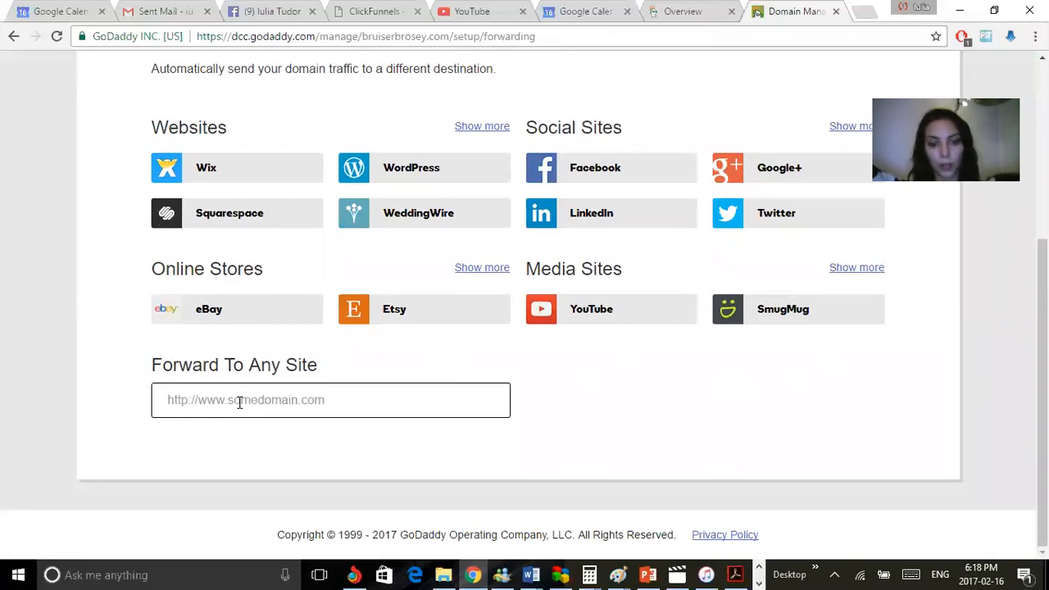
pyautogui.write('ilietulie11.clickfunnels.com/underground-commission-bruiser')
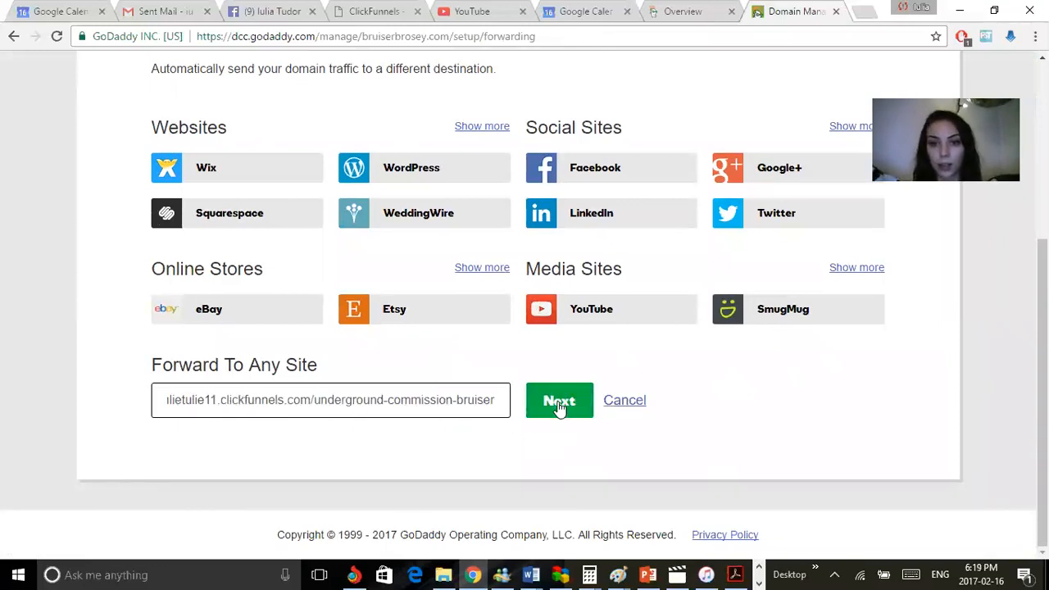
pyautogui.click(559, 400)
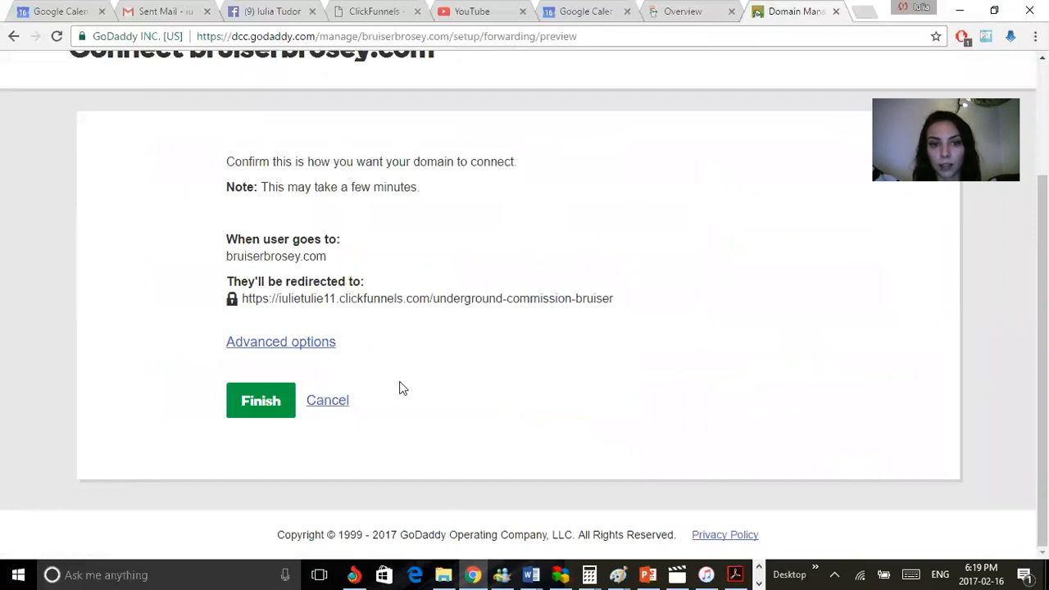
pyautogui.click(261, 400)
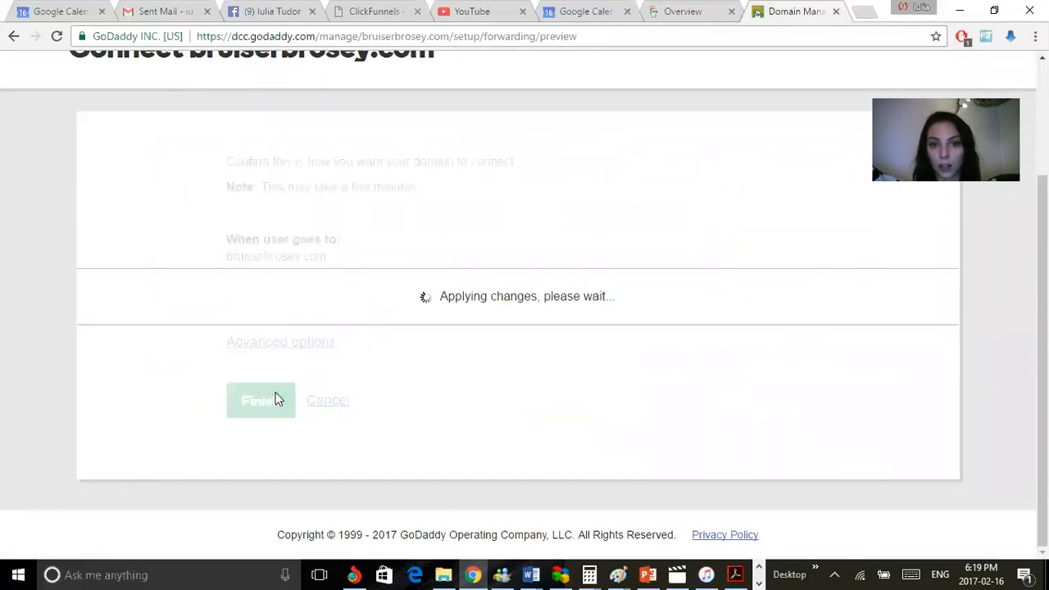
pyautogui.click(261, 400)
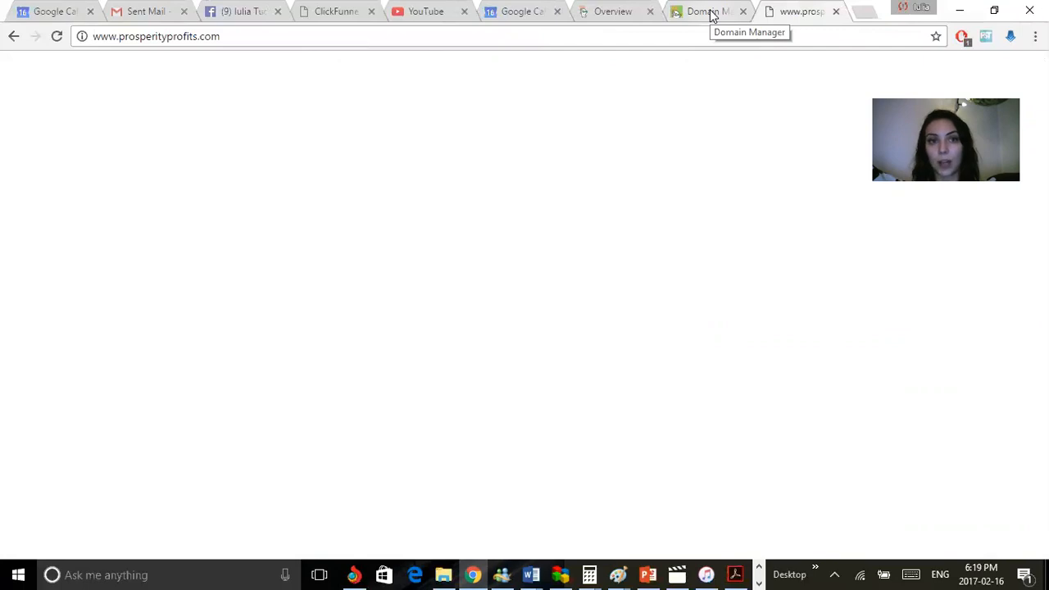
# Return to the GoDaddy Domain Manager tab confirming bruiserbrosey.com is connecting.
pyautogui.click(155, 36)
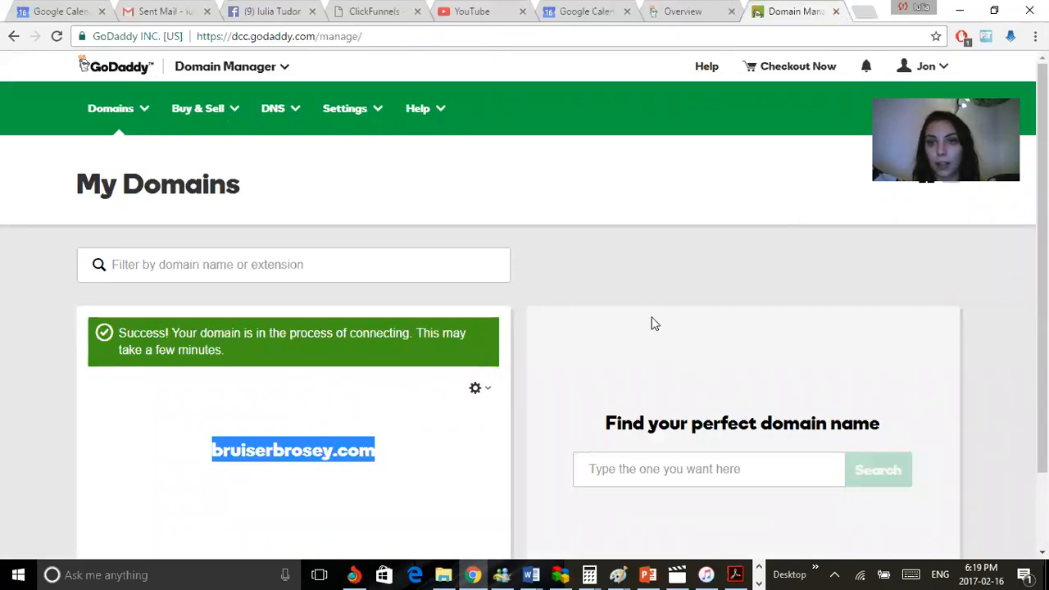
pyautogui.moveTo(736, 265)
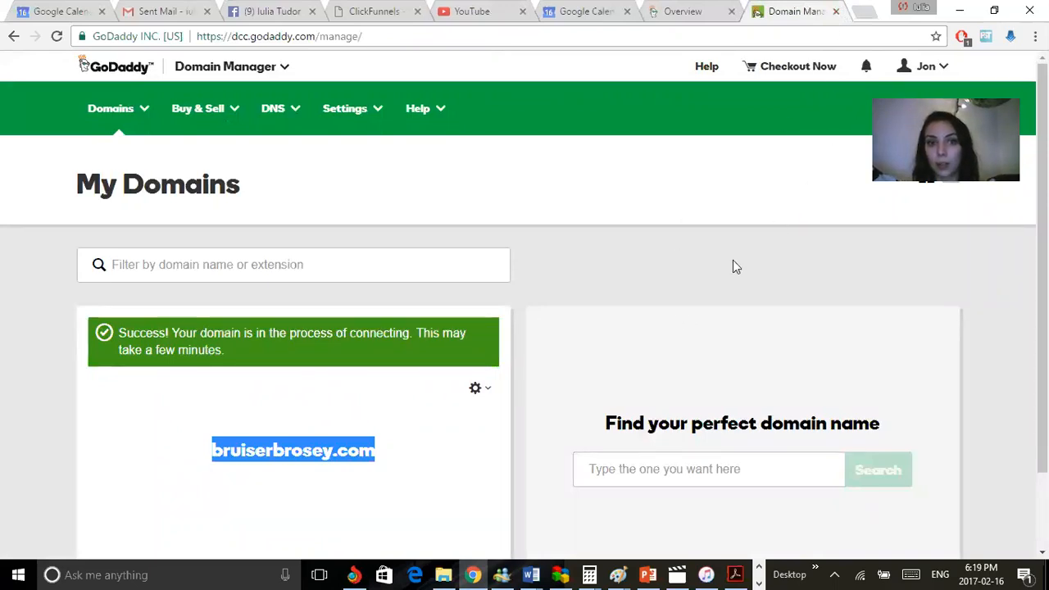
# Sign out of the current GoDaddy account and go to the sign-in page.
pyautogui.click(112, 108)
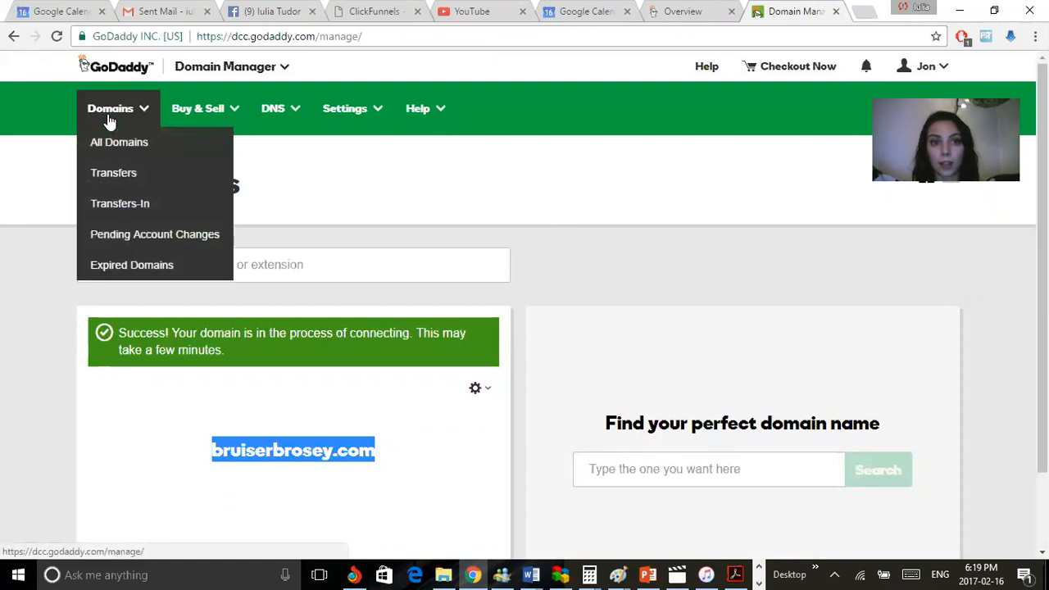
pyautogui.click(926, 66)
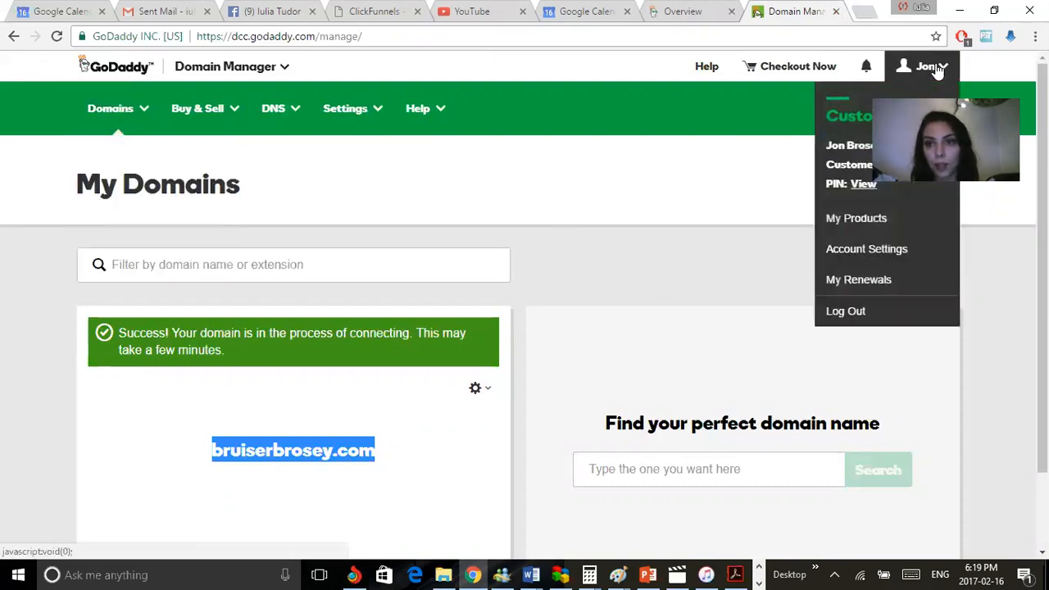
pyautogui.moveTo(846, 311)
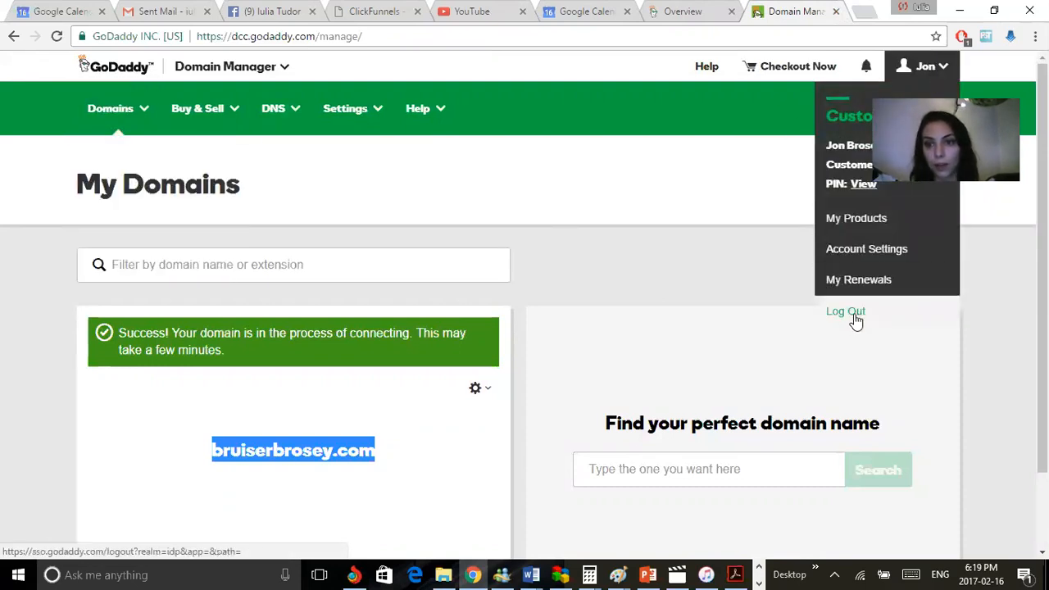
pyautogui.click(845, 311)
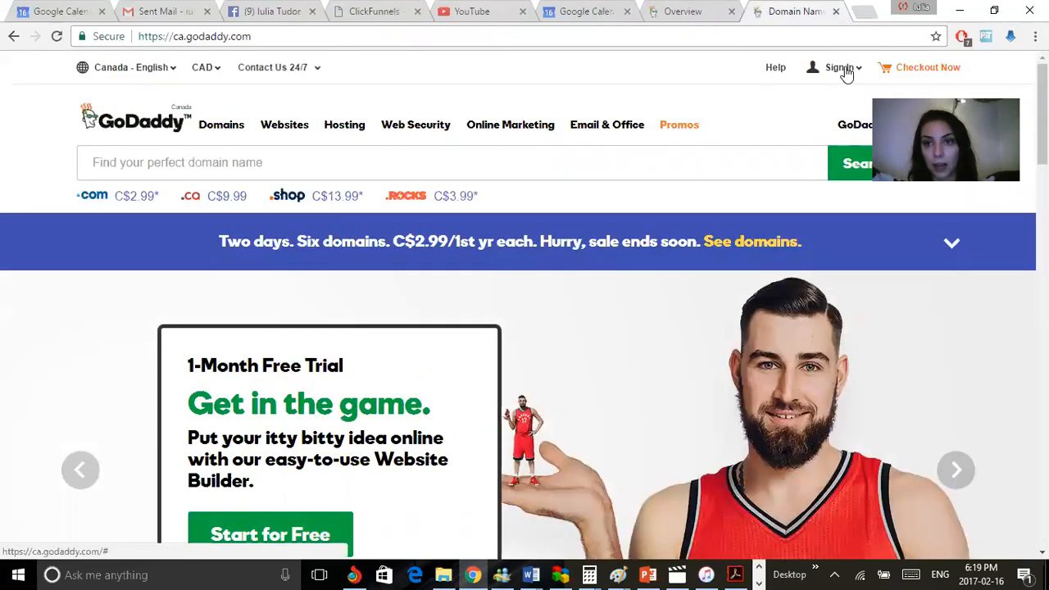
pyautogui.click(834, 67)
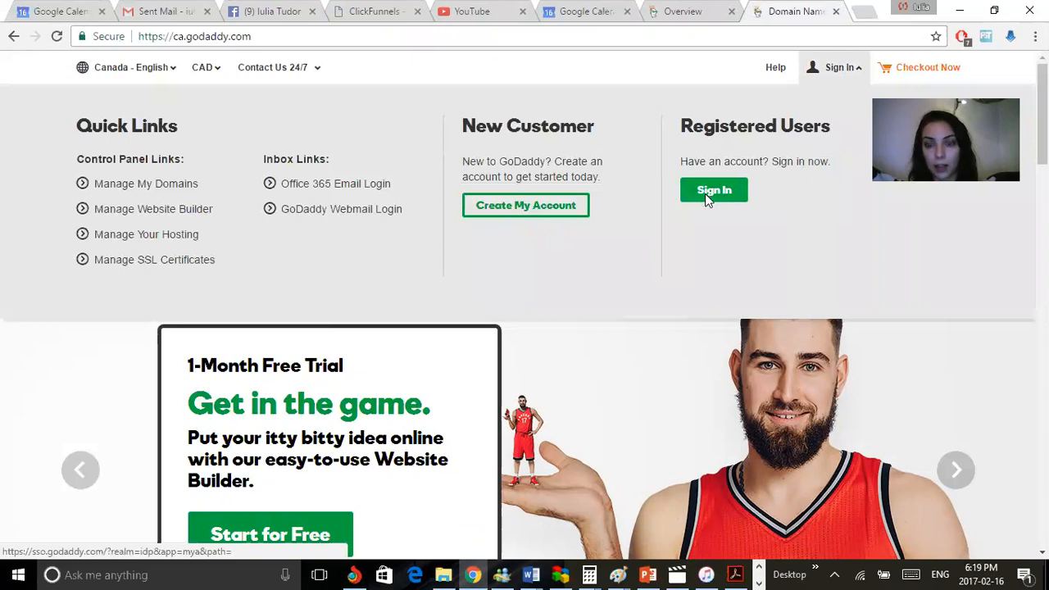
pyautogui.click(715, 190)
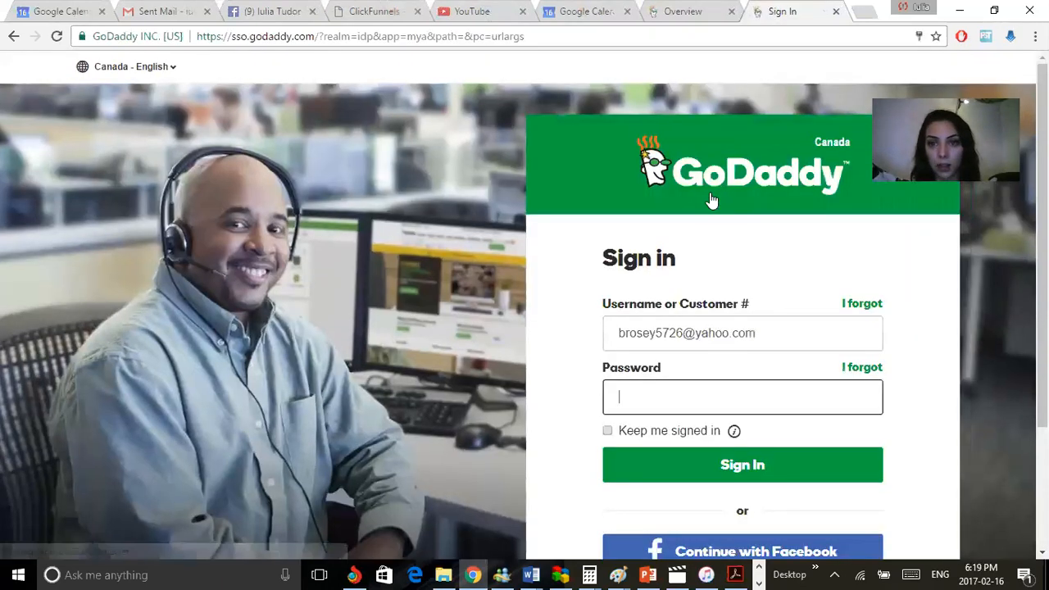
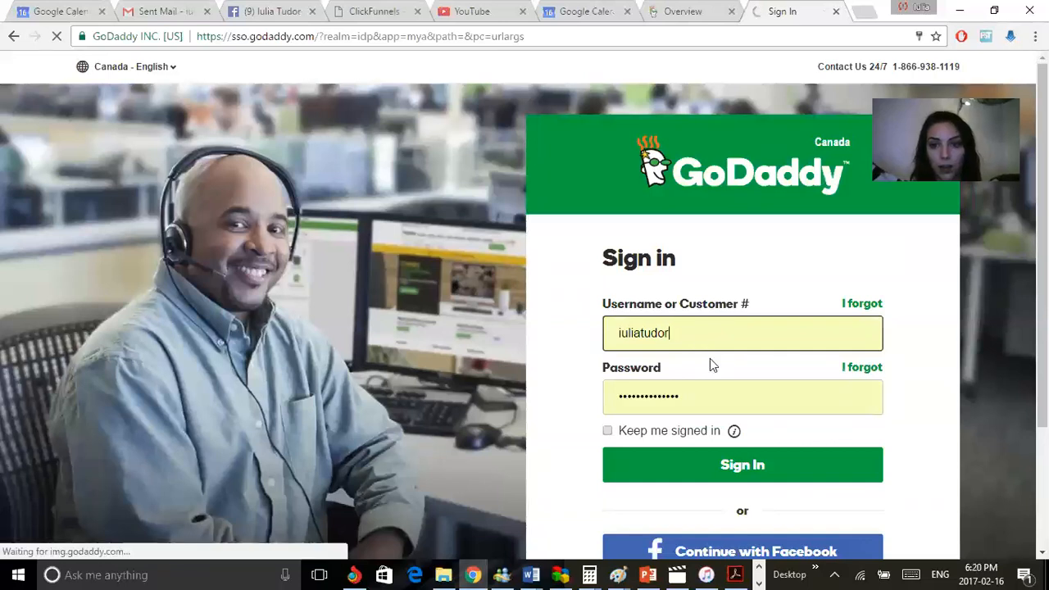
# Sign in to the other GoDaddy account with username 'iuli' and its password.
pyautogui.click(741, 465)
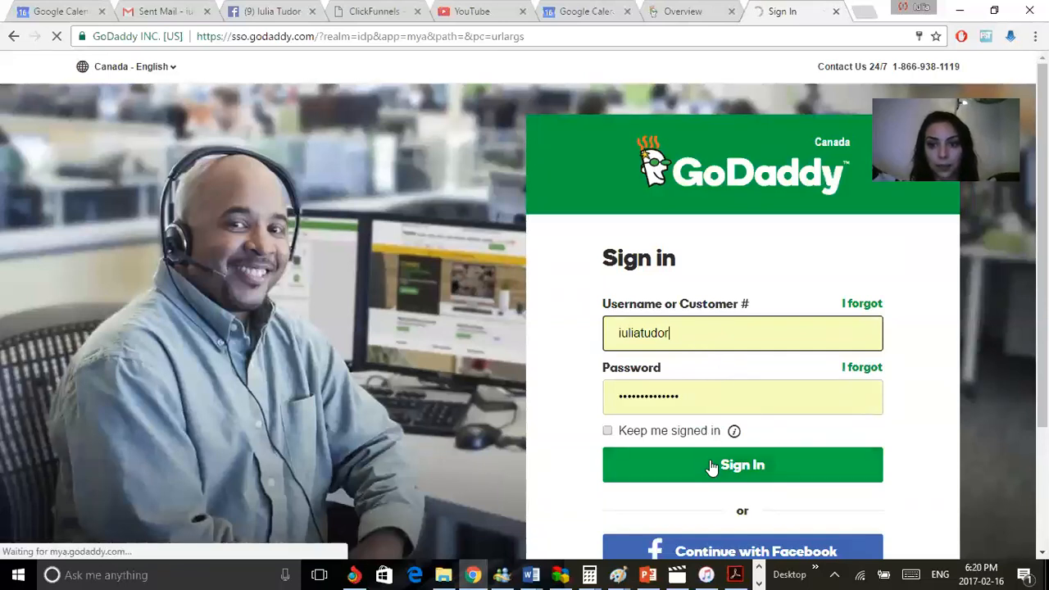
pyautogui.click(741, 466)
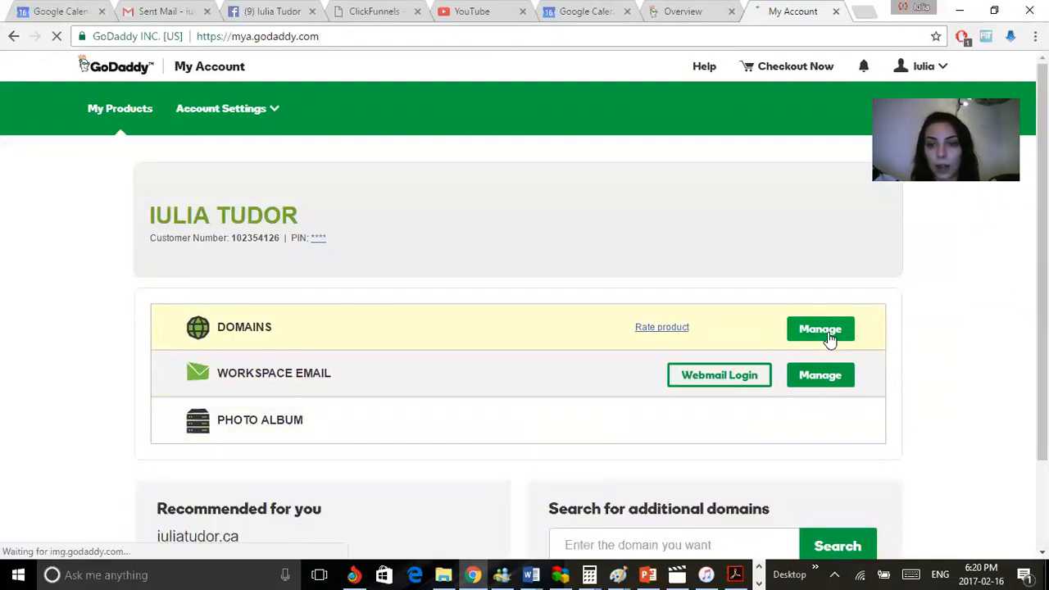
# Manage prosperityprofit.com's DNS and reach its Forwarding card with the four existing subdomains.
pyautogui.click(820, 328)
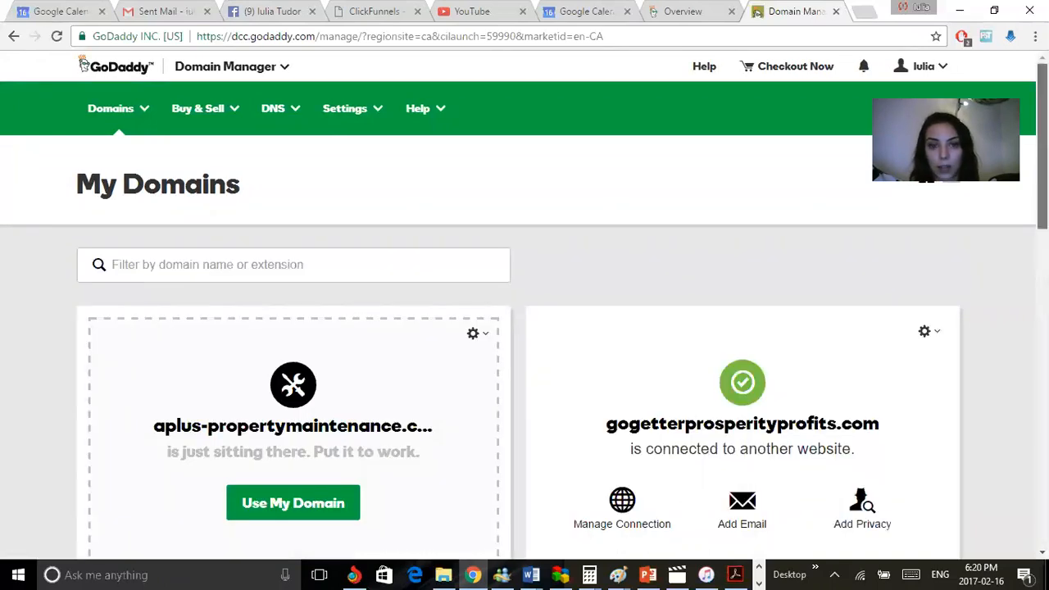
pyautogui.scroll(-3)
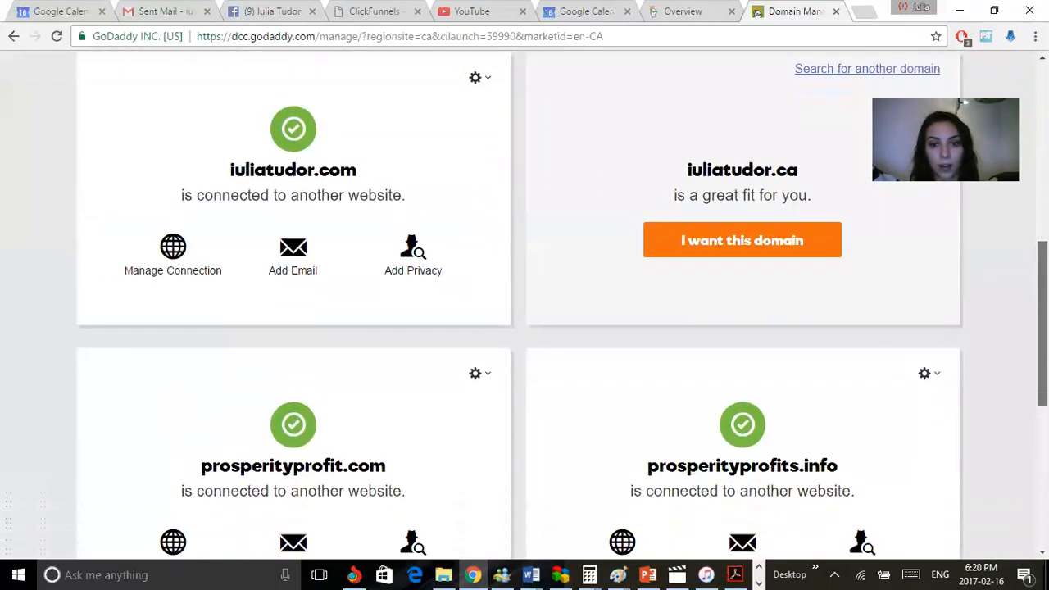
pyautogui.scroll(-3)
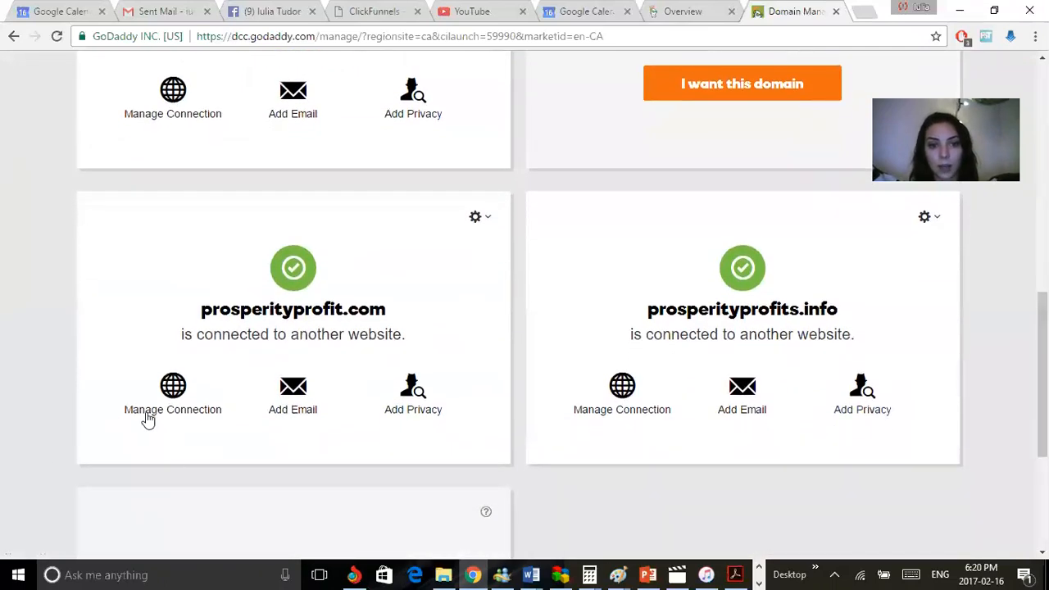
pyautogui.moveTo(172, 410)
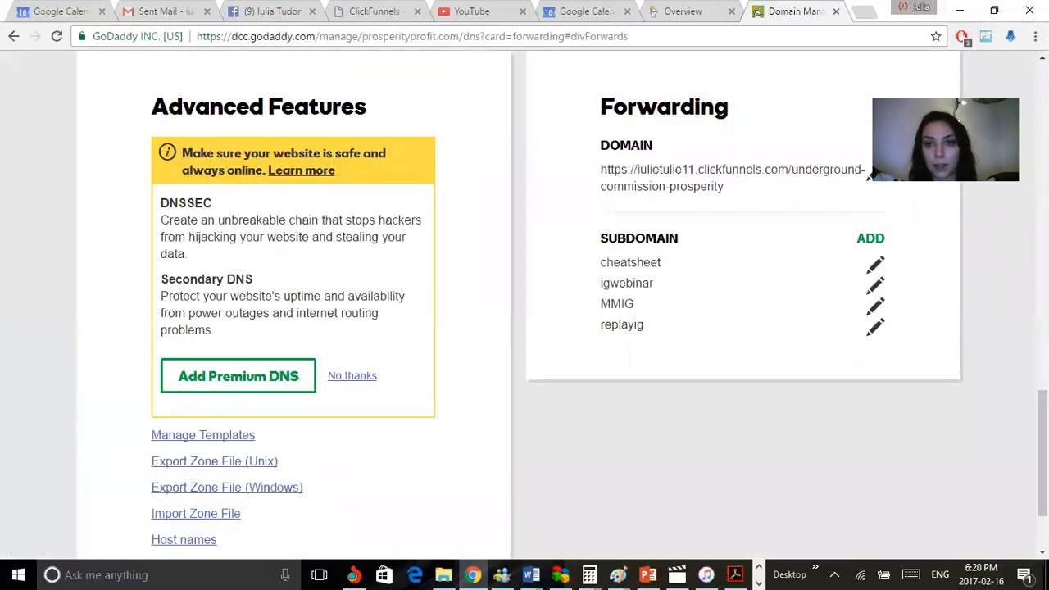
pyautogui.scroll(-3)
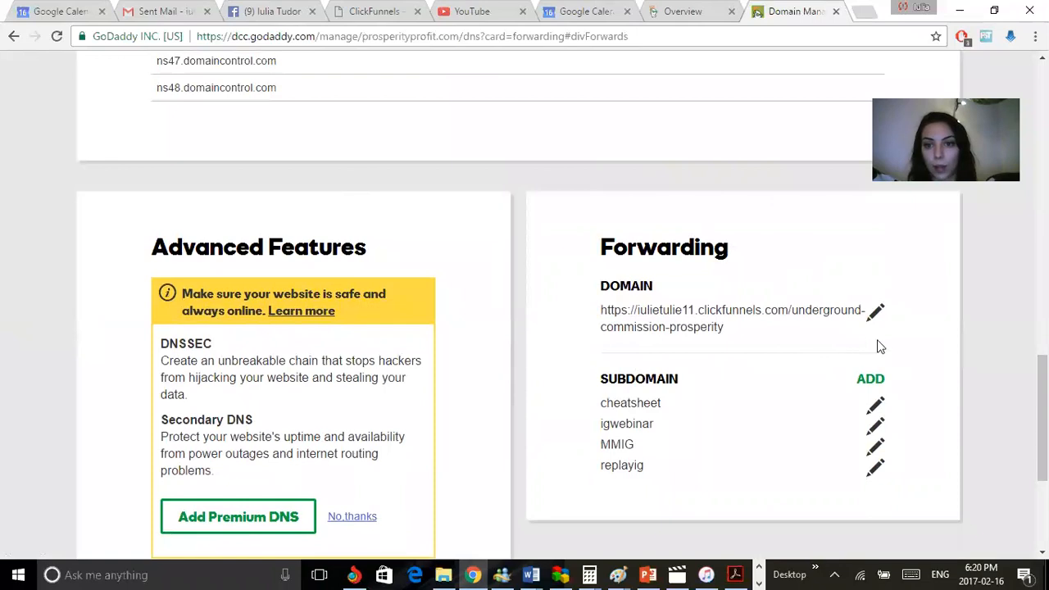
pyautogui.moveTo(892, 377)
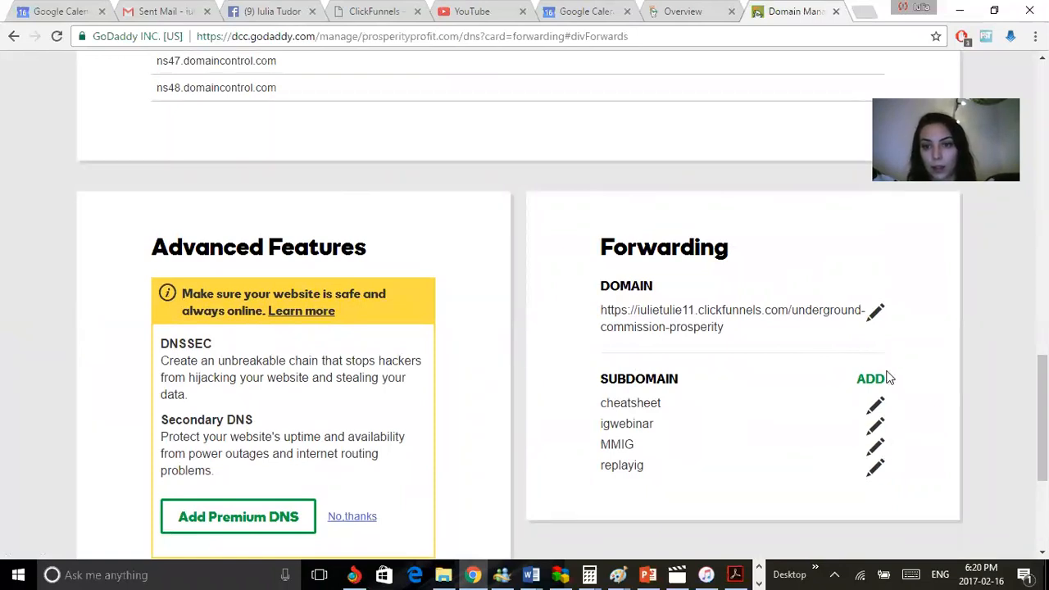
# Add subdomain 'test' forwarding via https to the ClickFunnels commission-bruiser address, permanent 301, forward only.
pyautogui.click(872, 377)
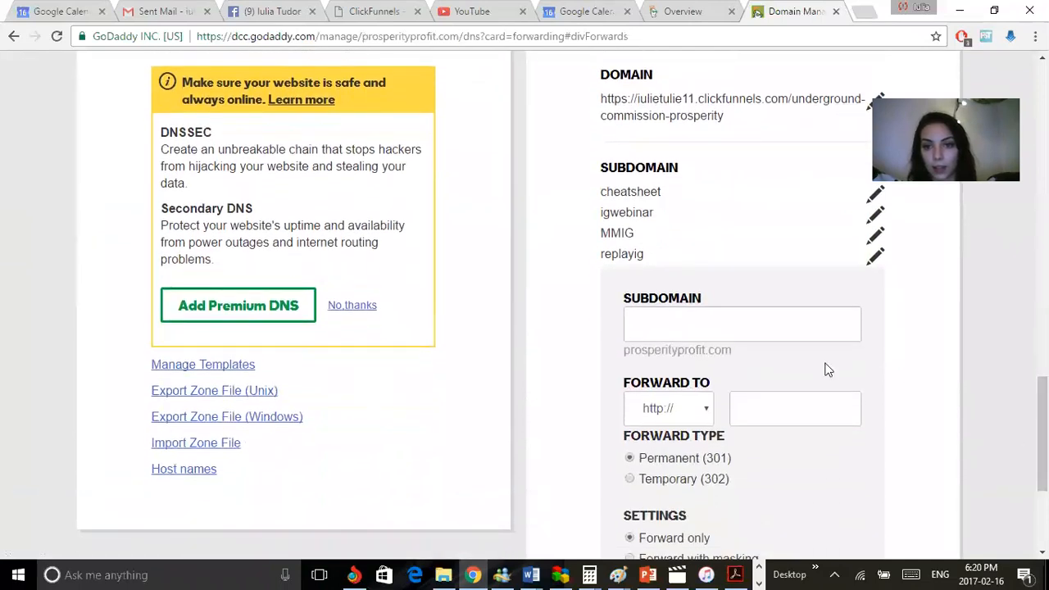
pyautogui.write('test')
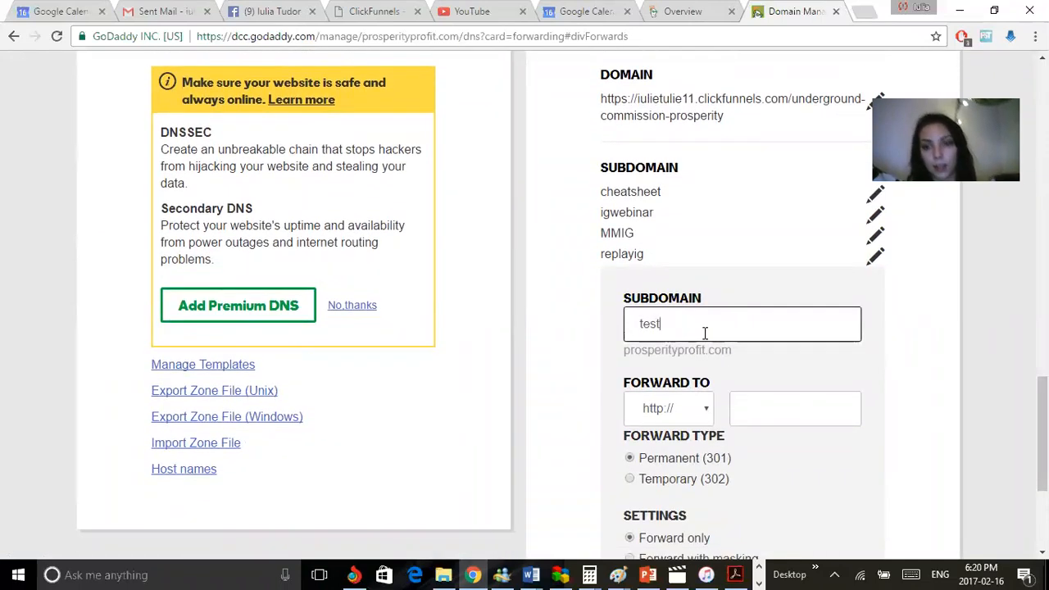
pyautogui.write('commission-bruiser')
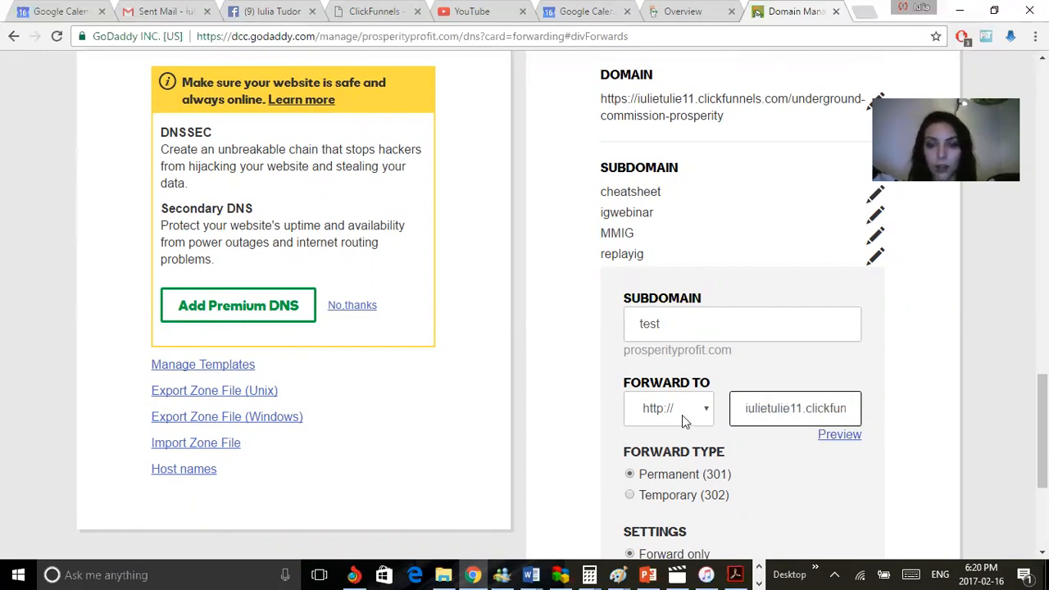
pyautogui.click(669, 408)
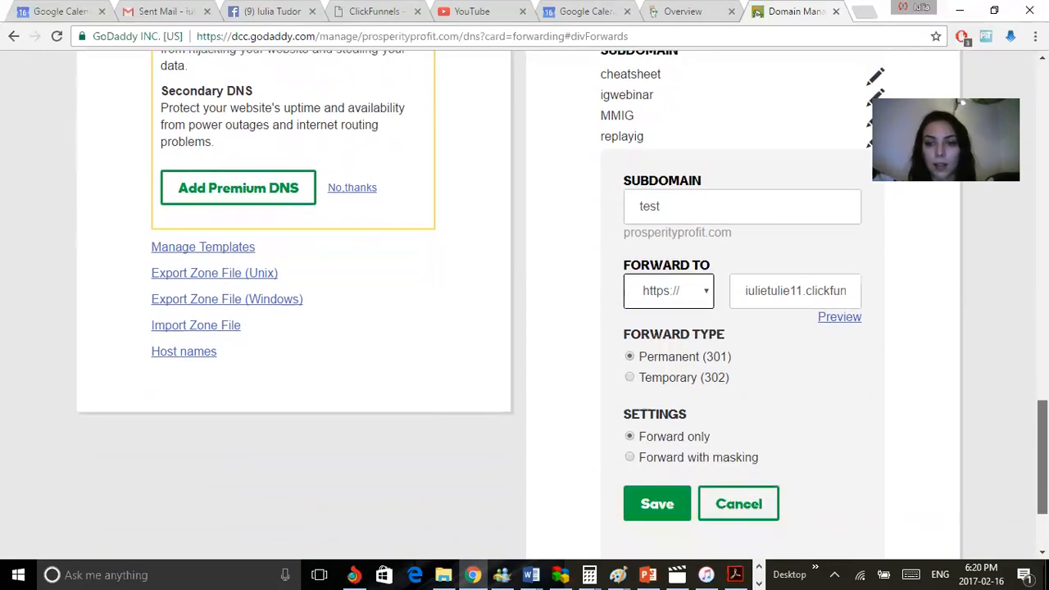
pyautogui.scroll(-3)
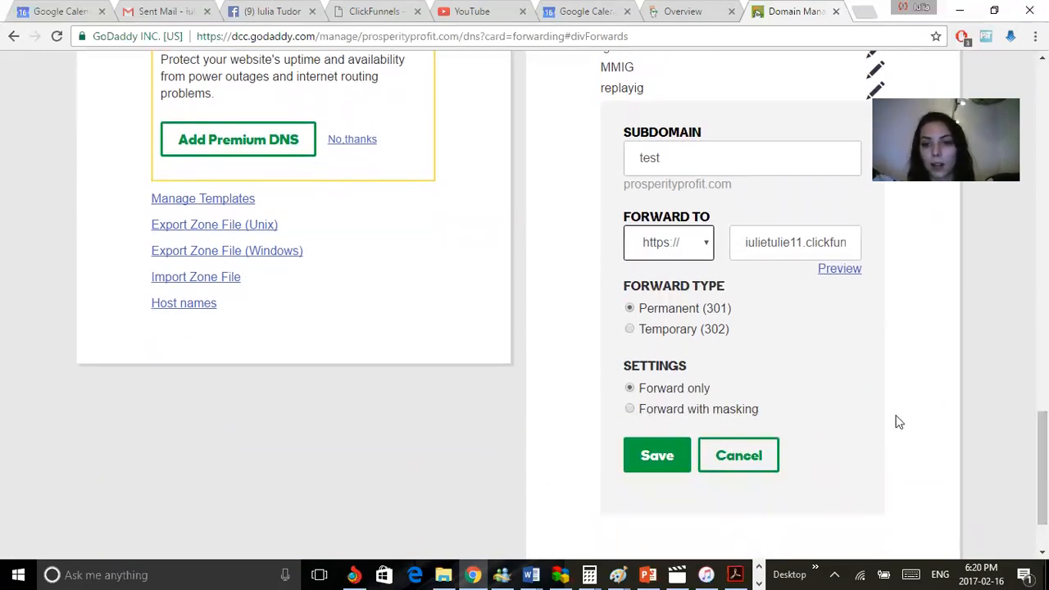
pyautogui.moveTo(892, 243)
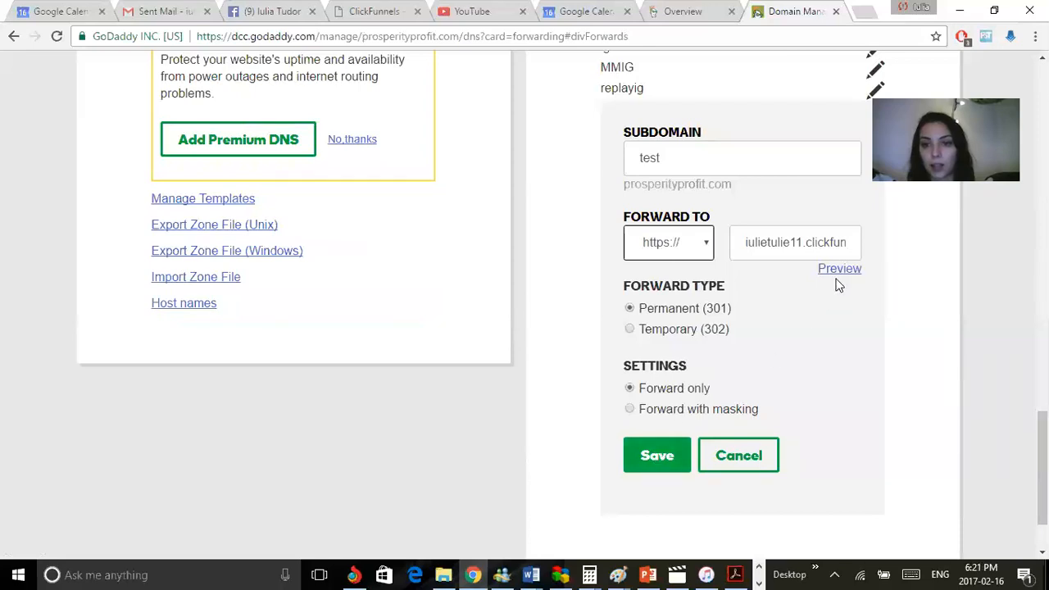
pyautogui.click(839, 269)
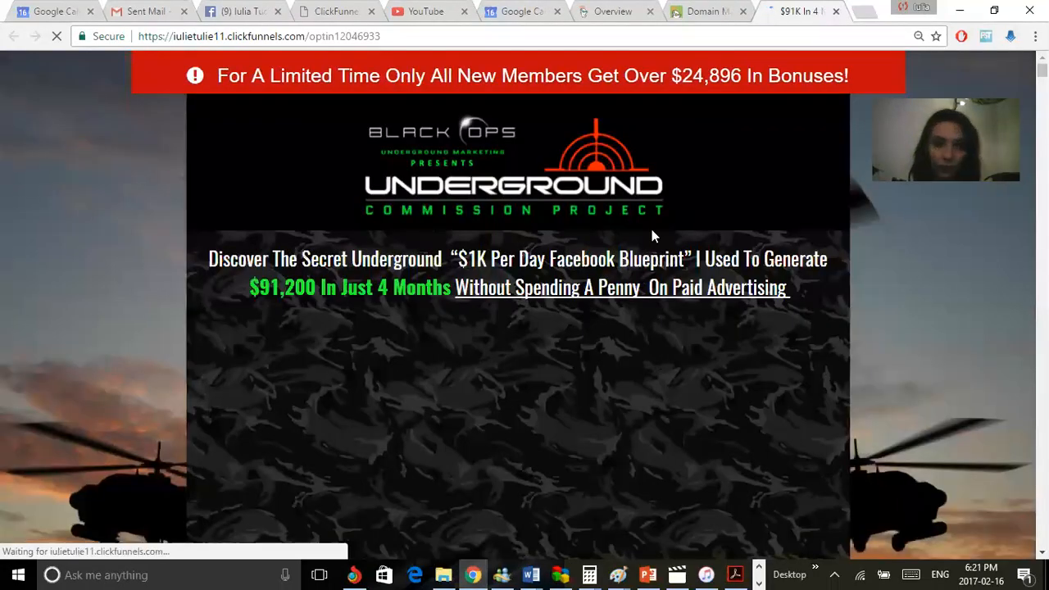
pyautogui.scroll(-3)
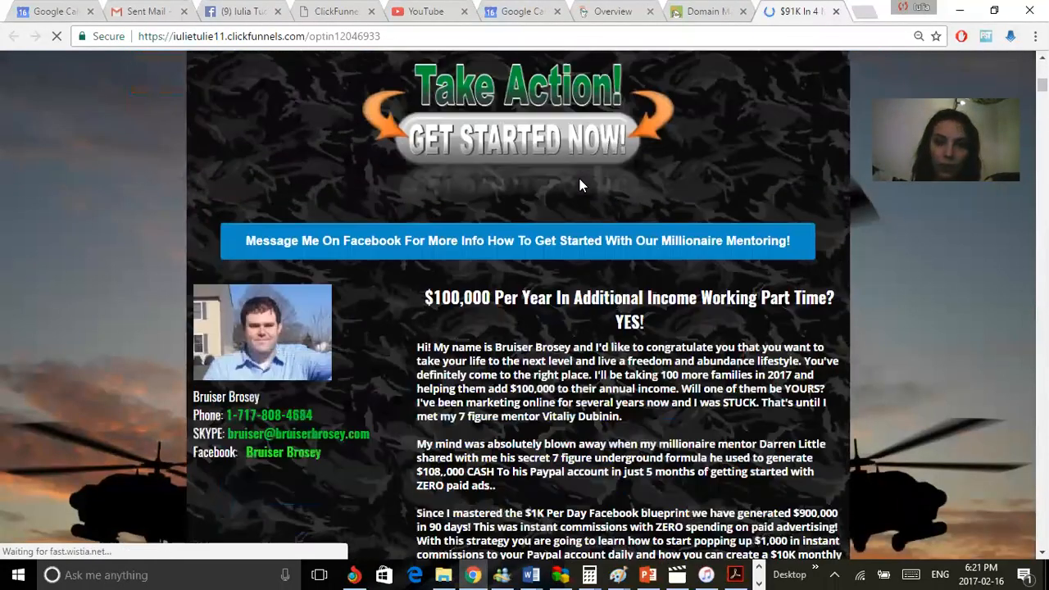
pyautogui.scroll(-3)
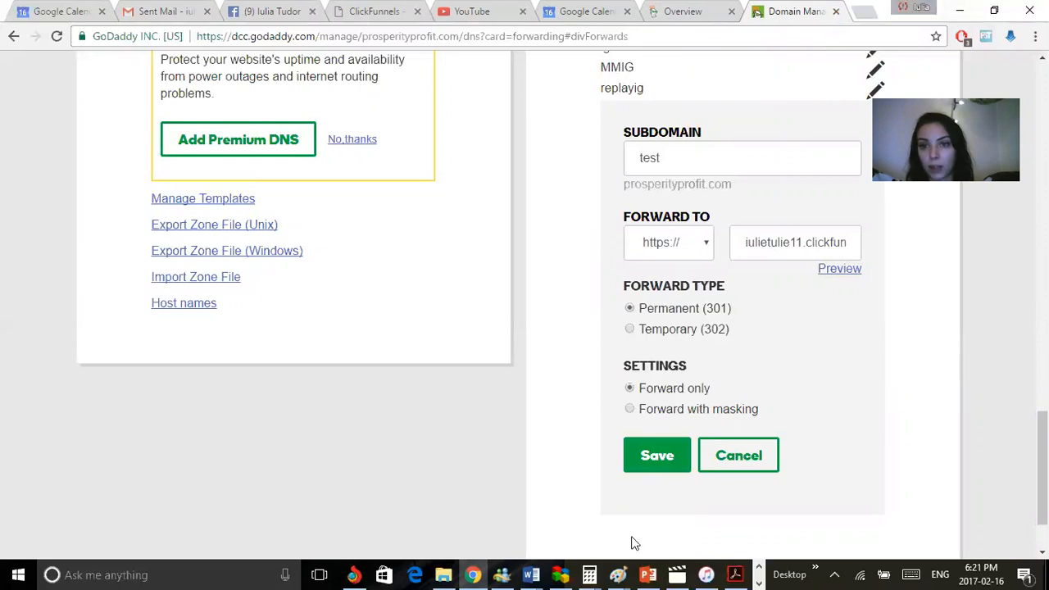
pyautogui.moveTo(570, 167)
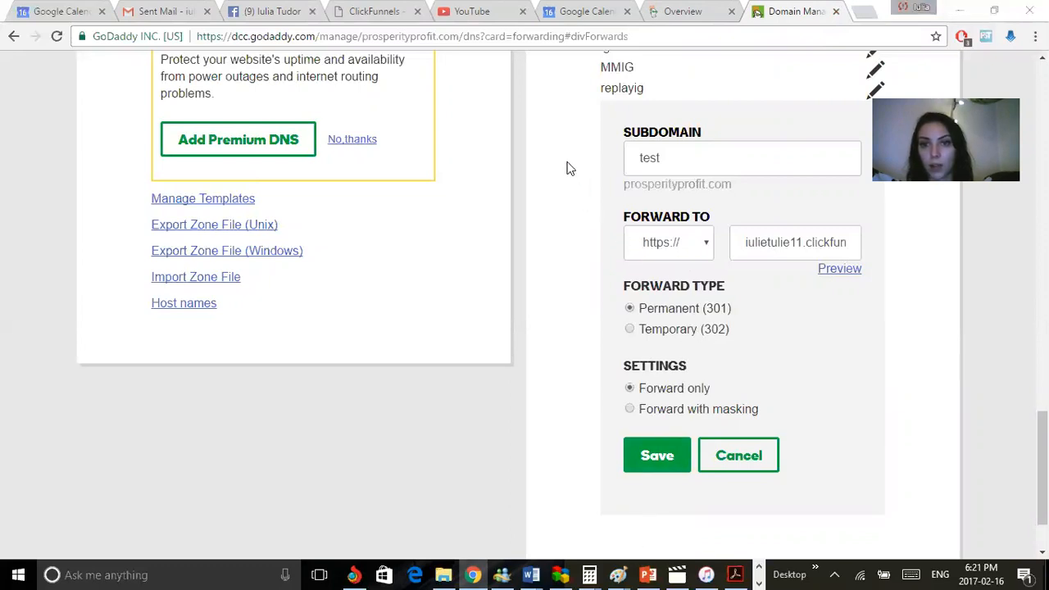
pyautogui.click(860, 11)
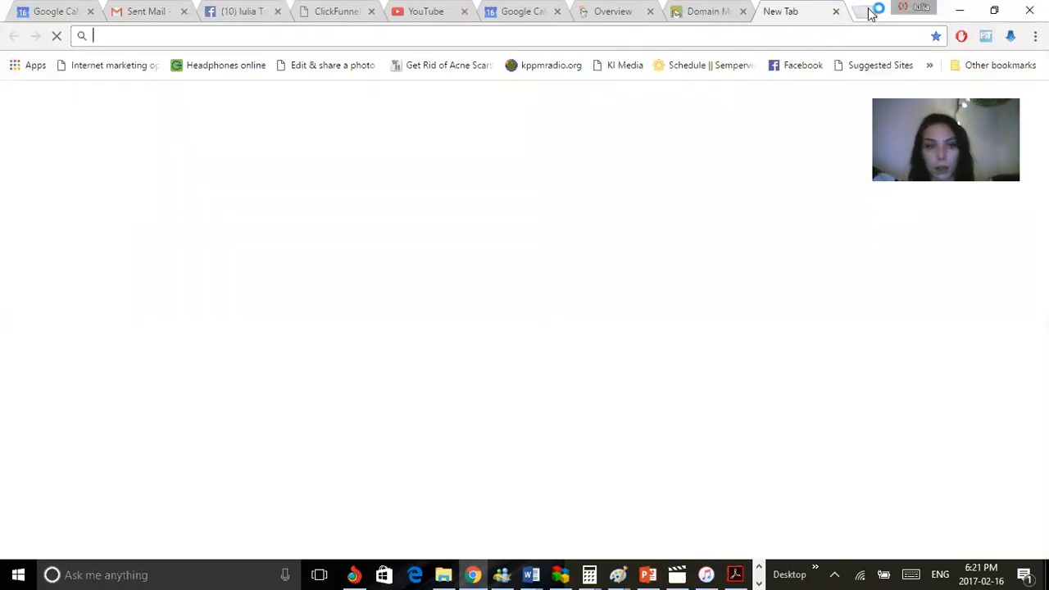
pyautogui.write('www.facebook.com')
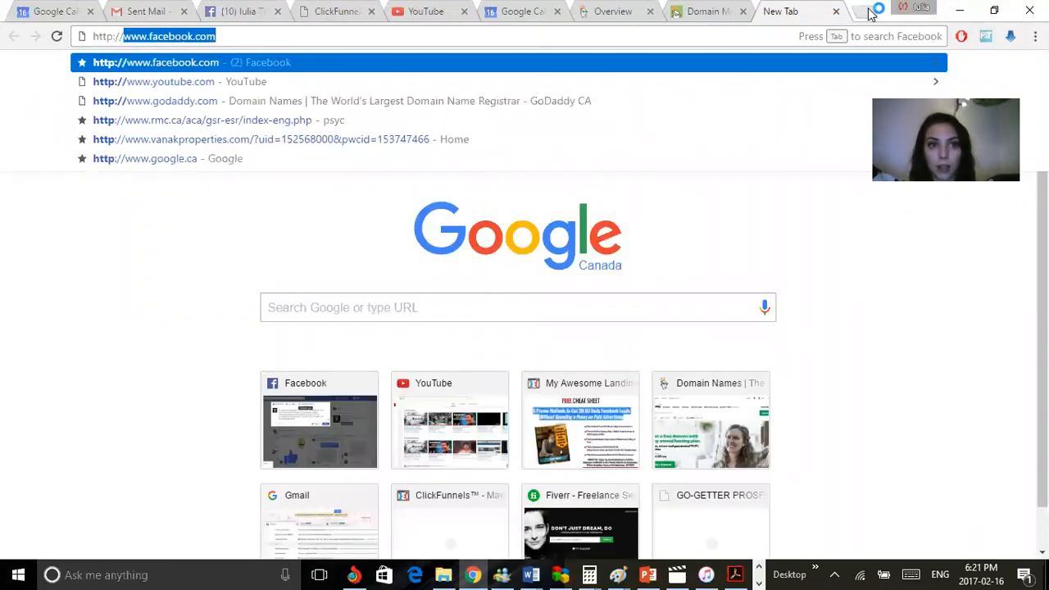
pyautogui.write('test.')
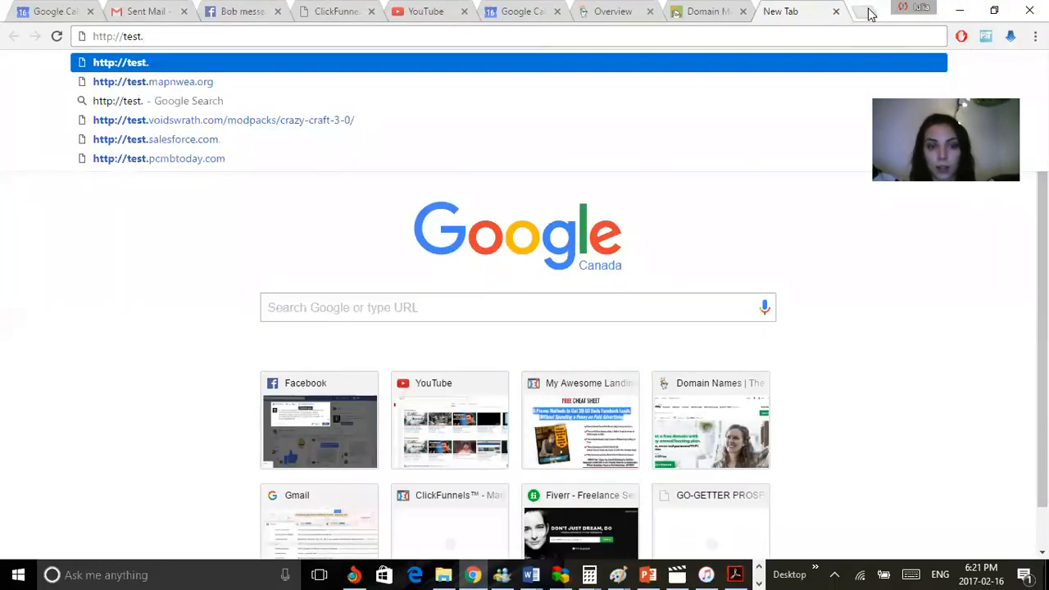
pyautogui.write('prosperitypro')
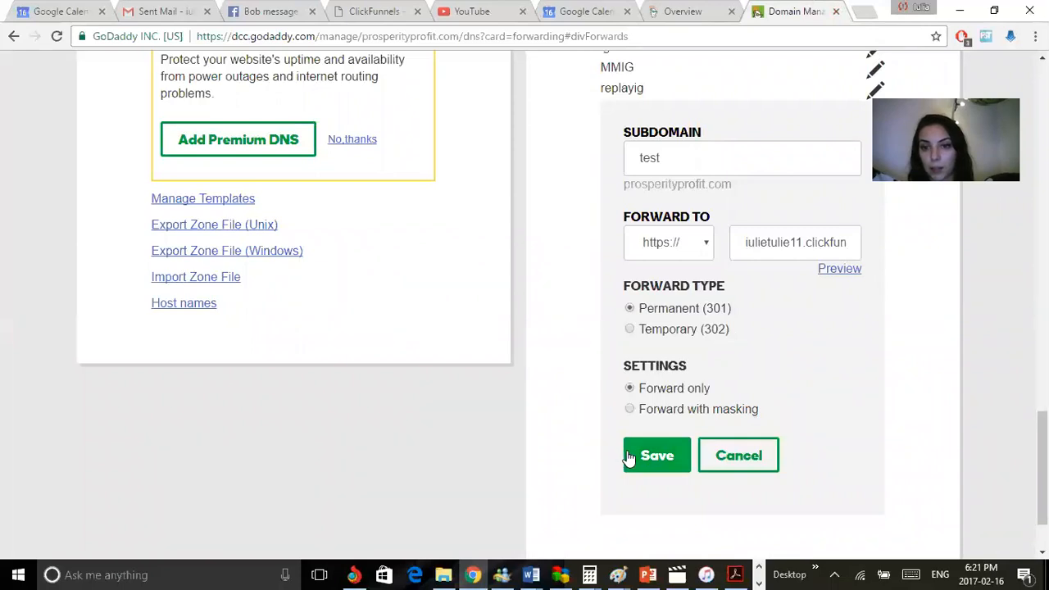
# Save the 'test' subdomain forward and confirm it appears in prosperityprofit.com's subdomain list.
pyautogui.click(656, 456)
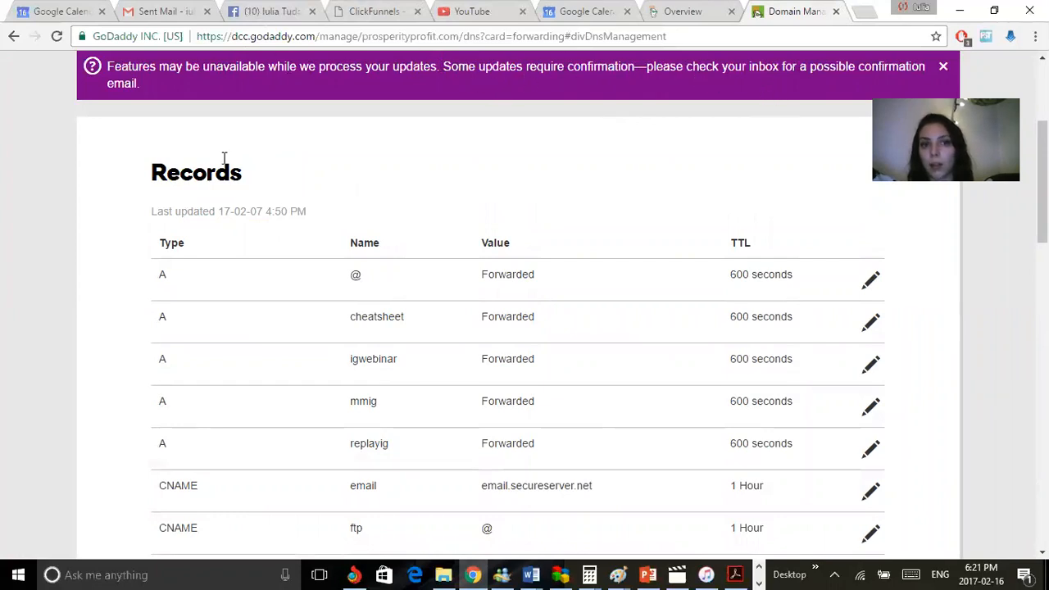
pyautogui.scroll(-3)
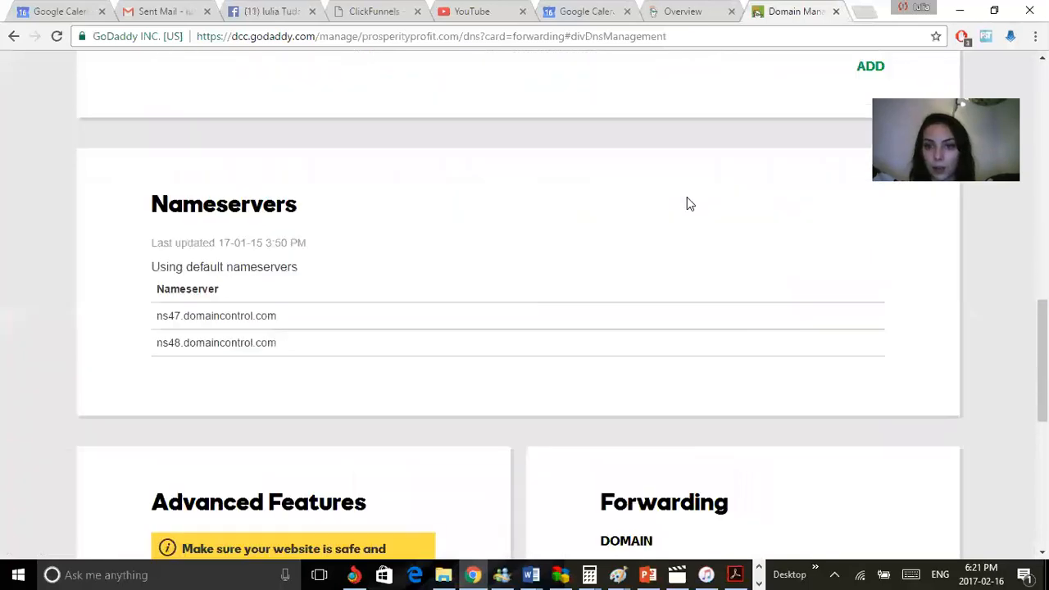
pyautogui.scroll(-3)
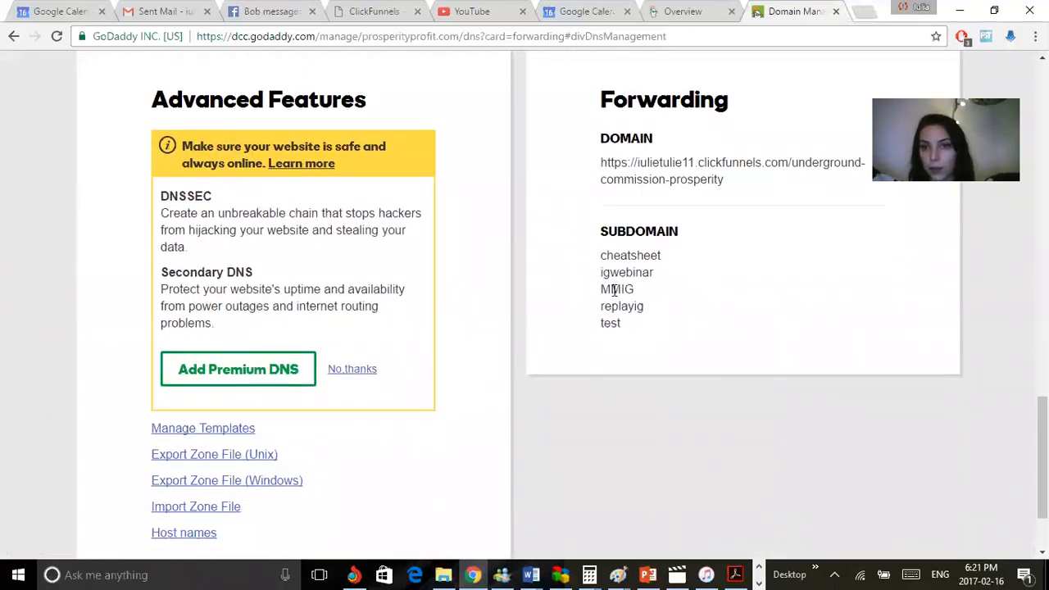